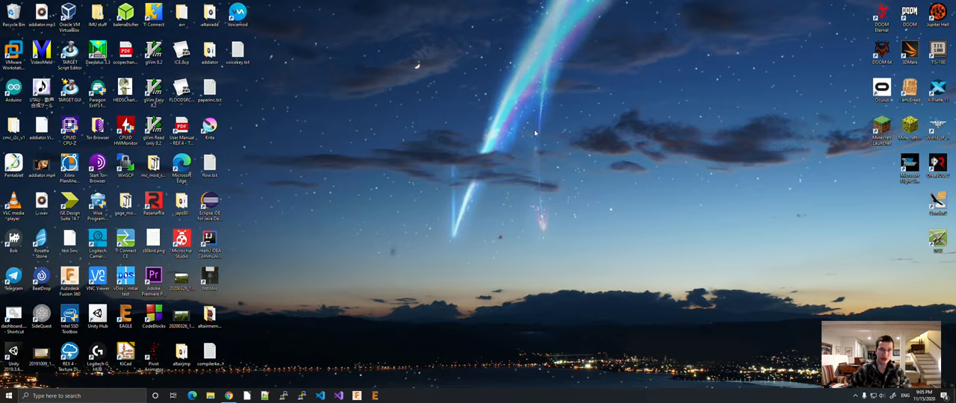
pyautogui.moveTo(513, 123)
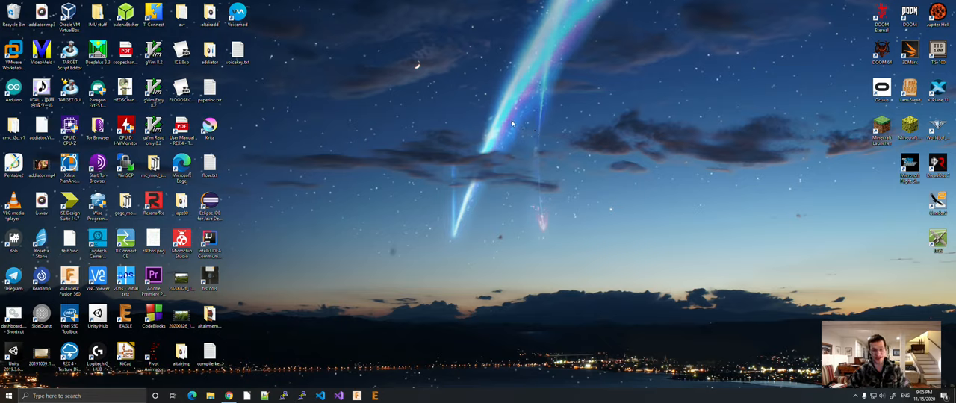
pyautogui.moveTo(480, 124)
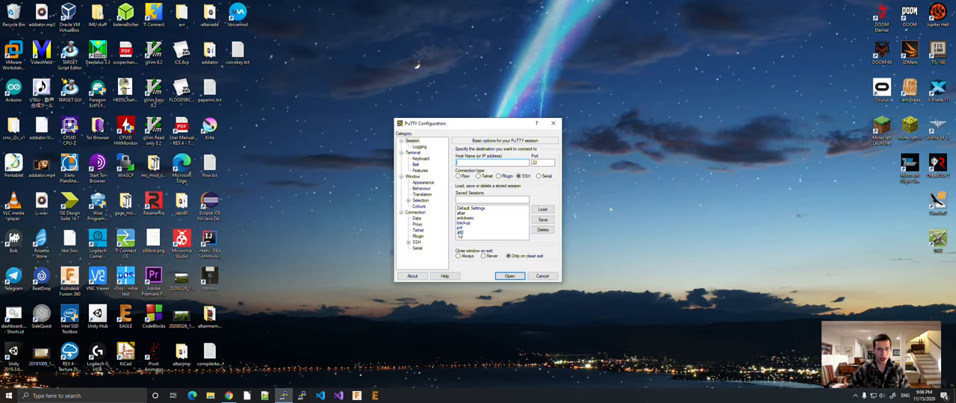
# Step: Start the saved serial session, boot CP/M with C, switch to J: and list its directory
pyautogui.click(509, 276)
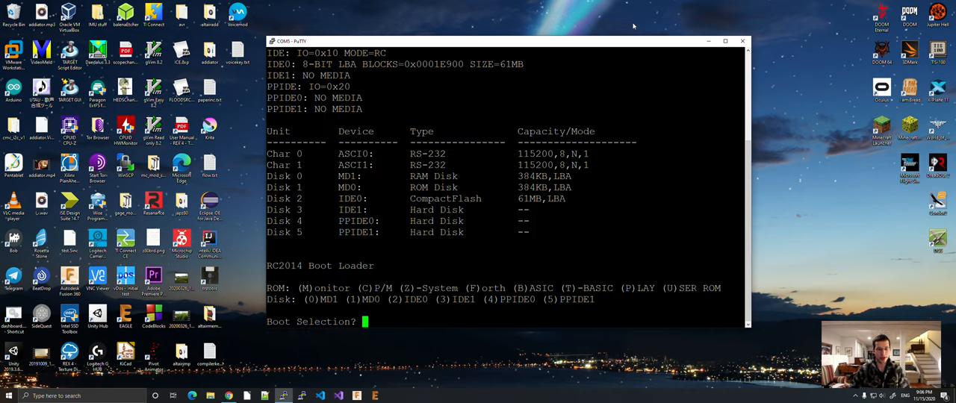
pyautogui.write('C')
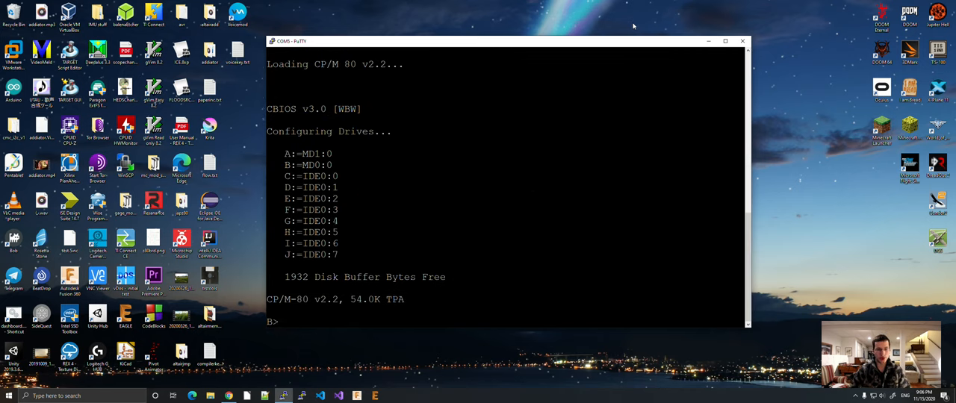
pyautogui.write('J:')
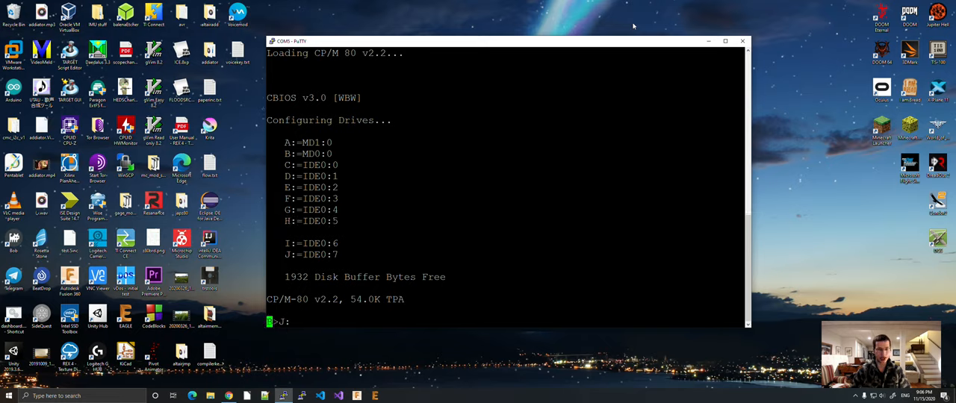
pyautogui.write('dir')
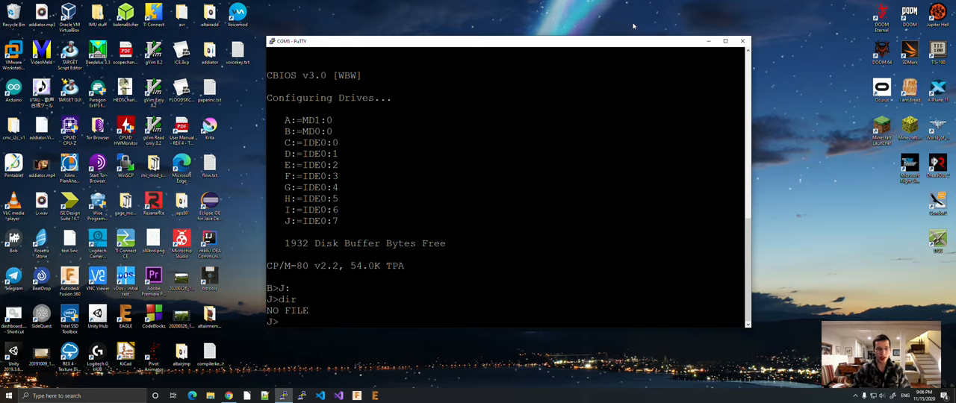
# Step: Change to drive D: and launch the TE editor on a new empty file
pyautogui.write('D:')
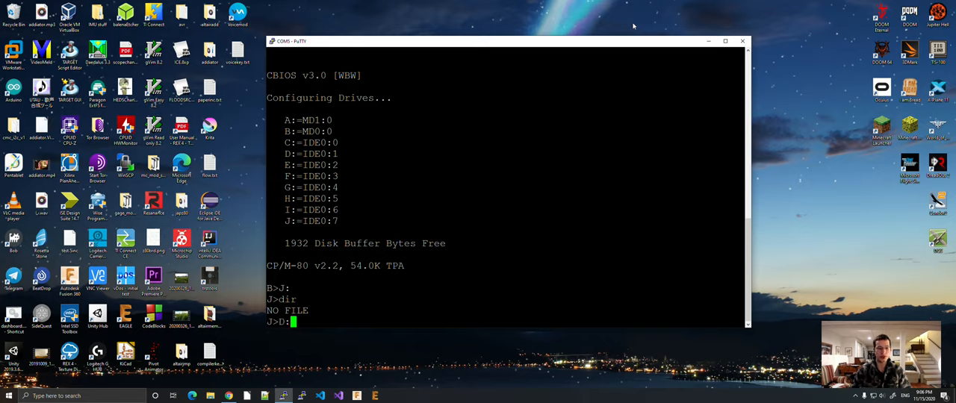
pyautogui.write('TE')
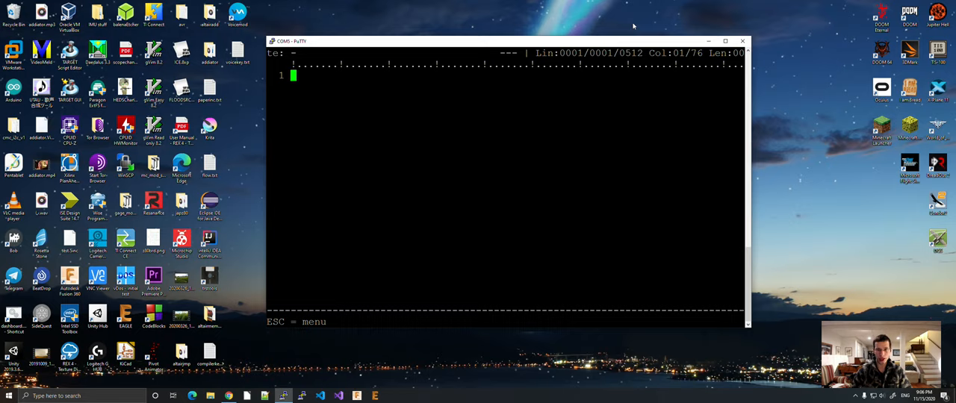
# Step: Write main() with an opening brace and begin the printf line for Hello, World!
pyautogui.write('ma')
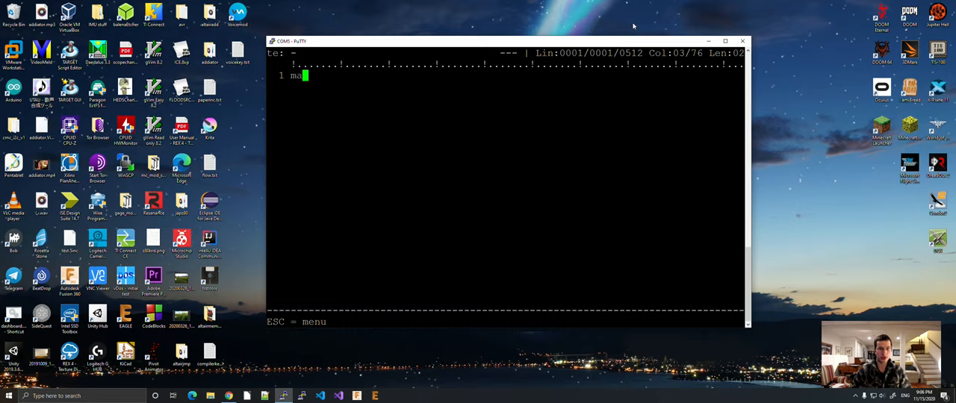
pyautogui.write('in()')
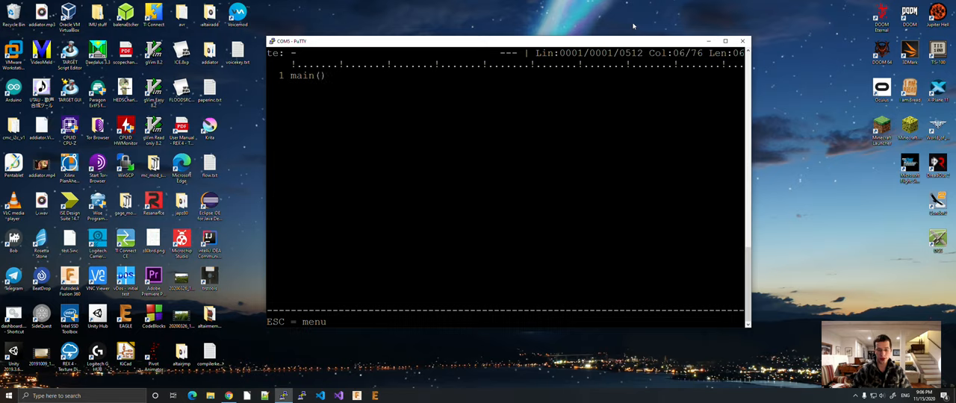
pyautogui.press('Return')
pyautogui.write('{')
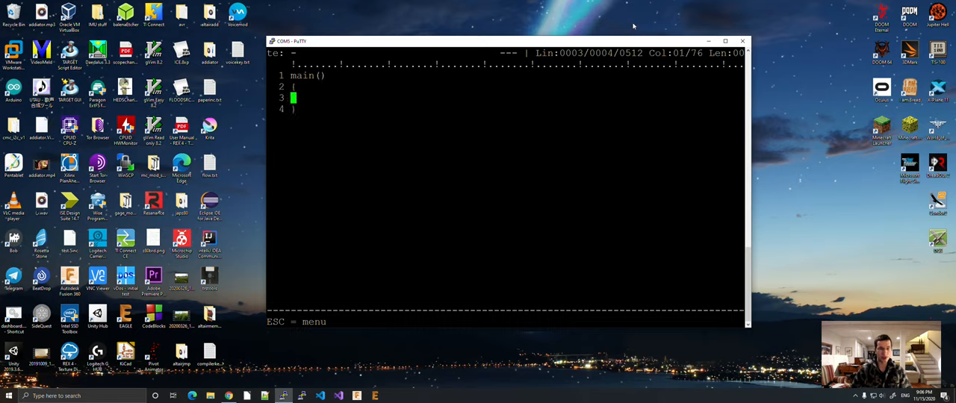
pyautogui.write('1')
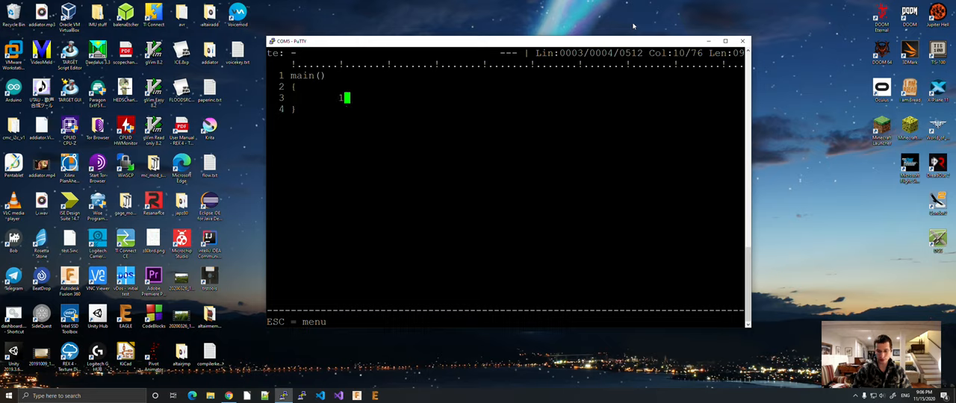
pyautogui.press('Backspace')
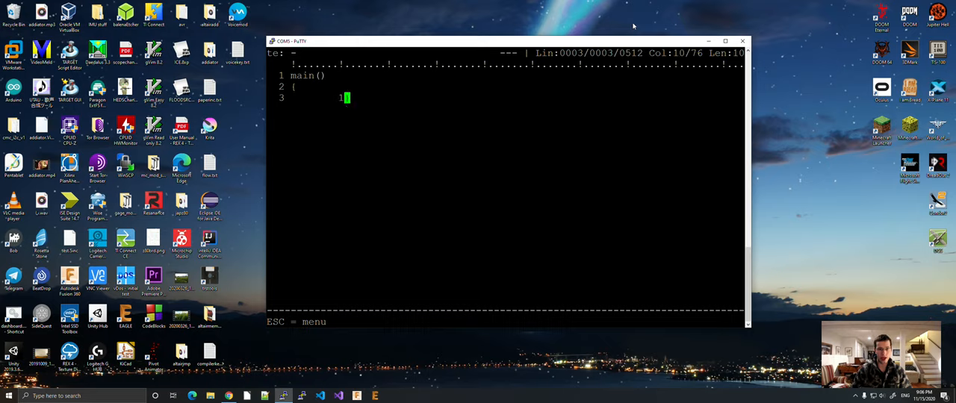
pyautogui.press('Enter')
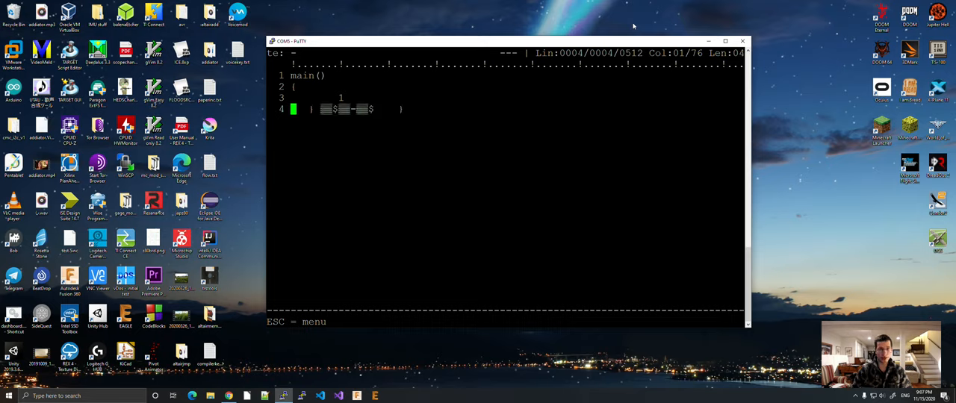
pyautogui.press('Up')
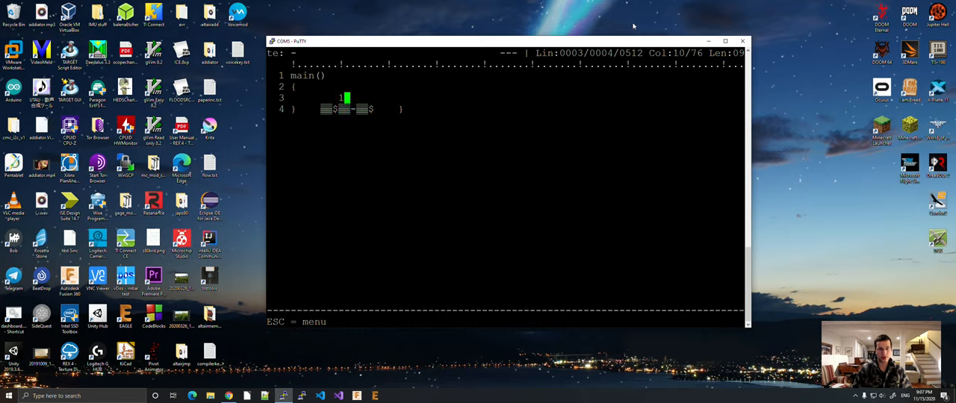
pyautogui.press('Left')
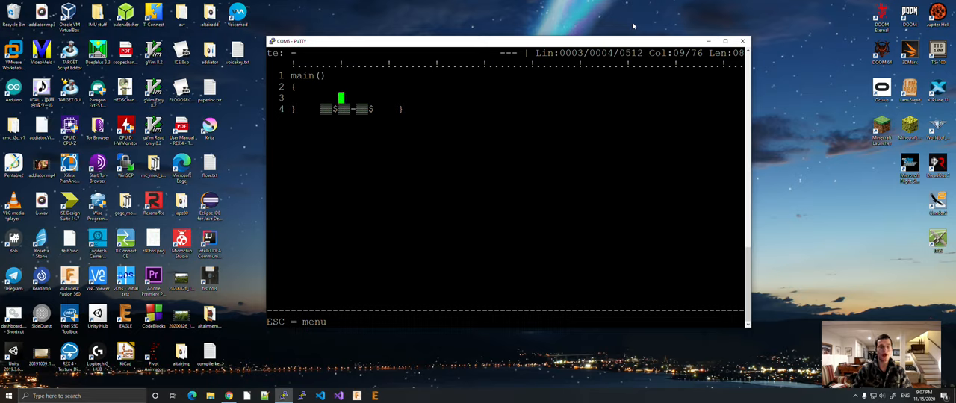
pyautogui.write('print')
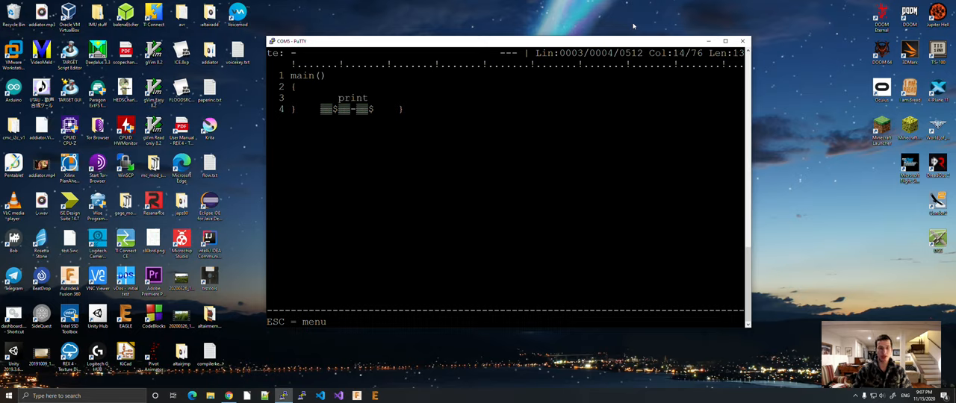
pyautogui.write('f("Hello, World')
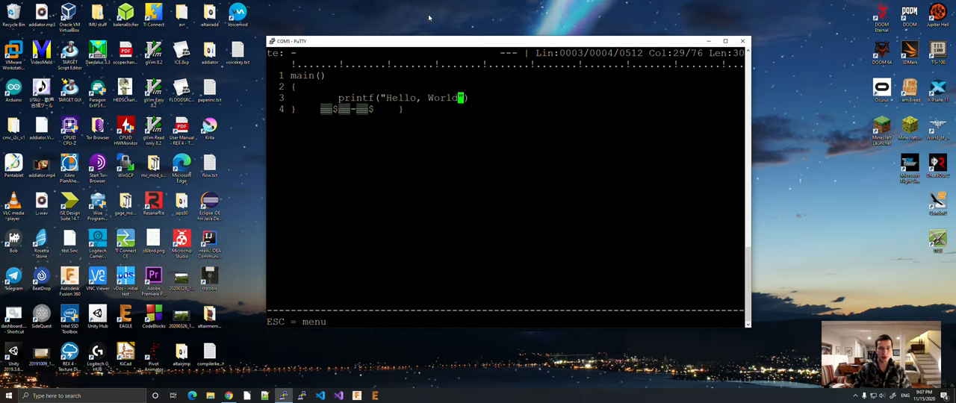
# Step: Finish the printf newline, save the source as hello.c and exit TE to the CP/M prompt
pyautogui.write('\\n')
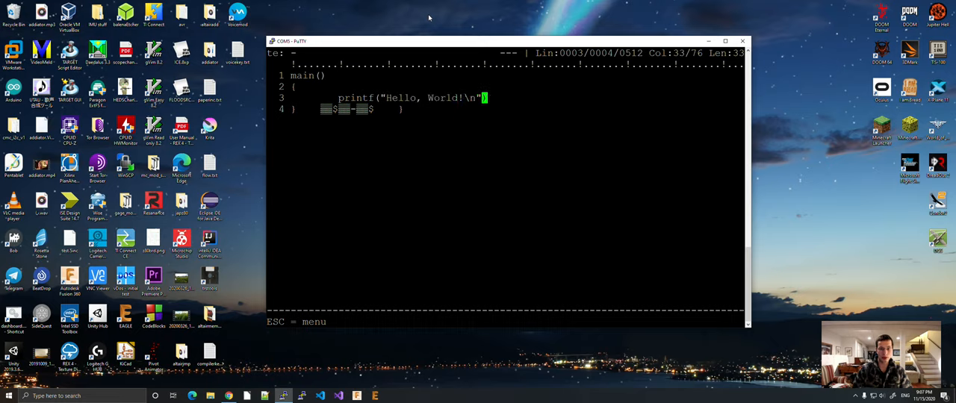
pyautogui.press('Escape')
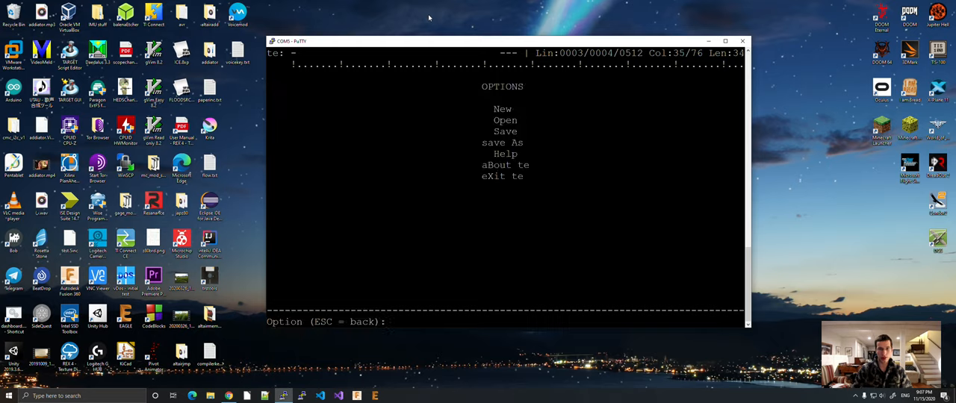
pyautogui.write('hello.c')
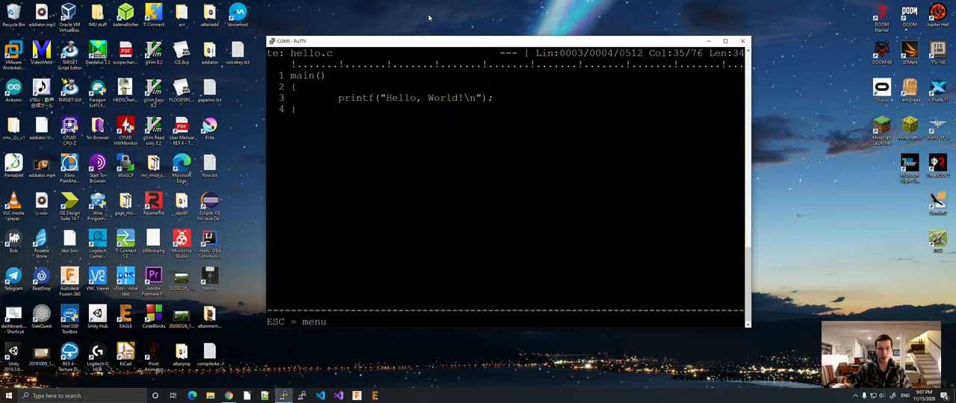
pyautogui.press('Escape')
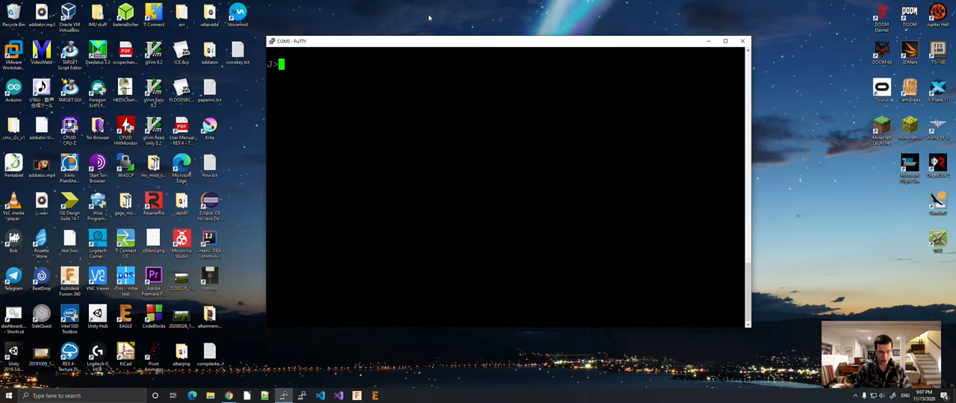
# Step: List the directory showing HELLO.C and display its source with 'type hello.c'
pyautogui.write('dir')
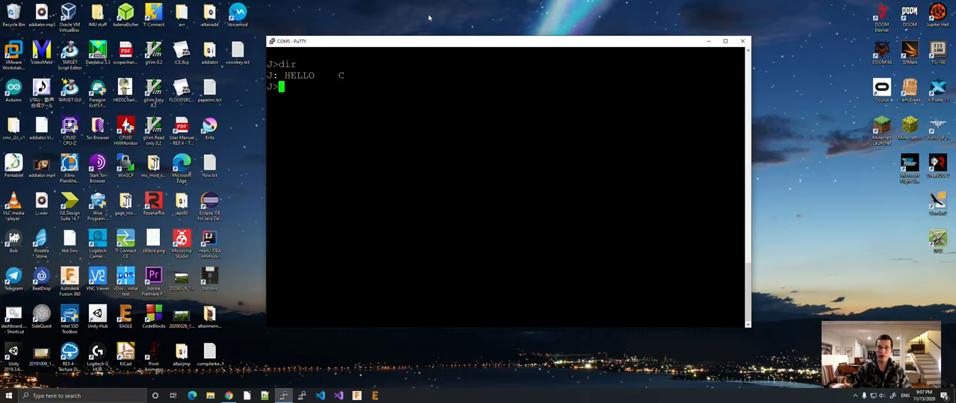
pyautogui.write('t')
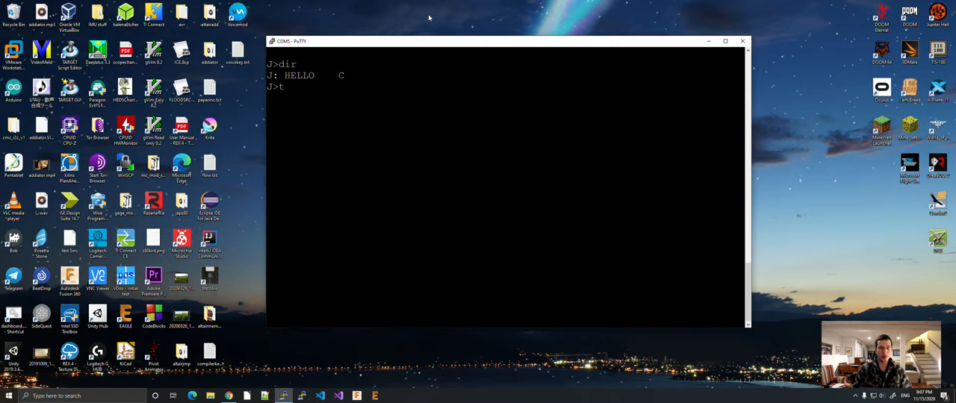
pyautogui.write('ype hello.c')
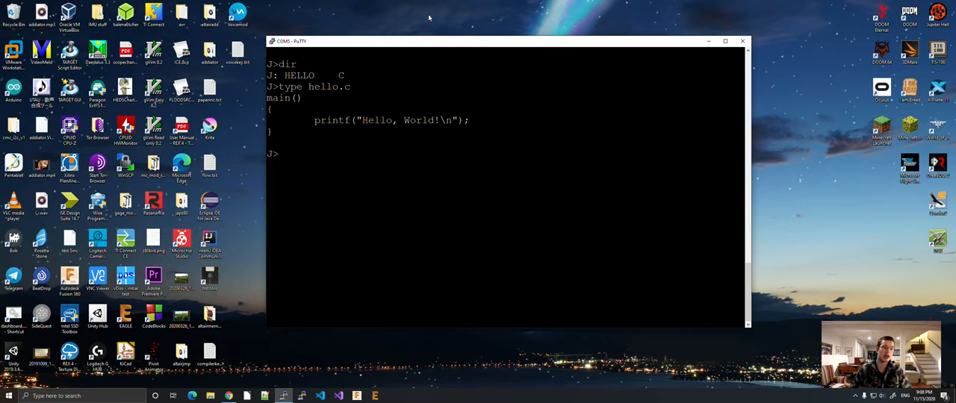
# Step: Compile with F:cc hello, confirm HELLO.ASM in the directory and display its assembly listing
pyautogui.write('F:')
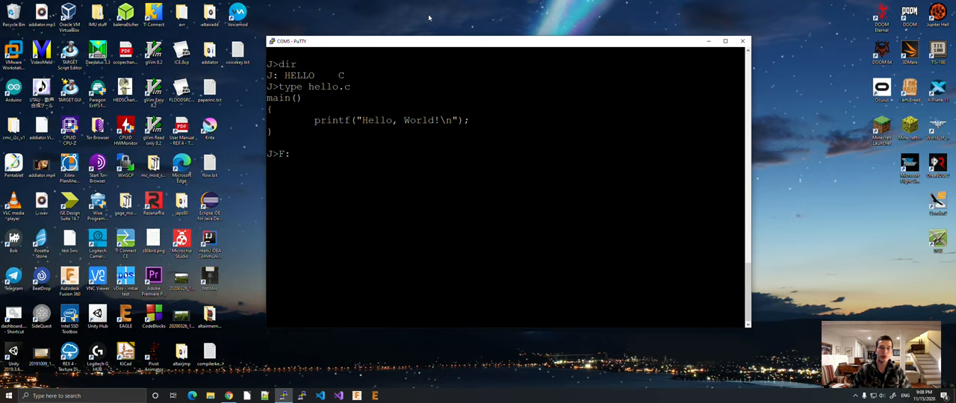
pyautogui.write('cc')
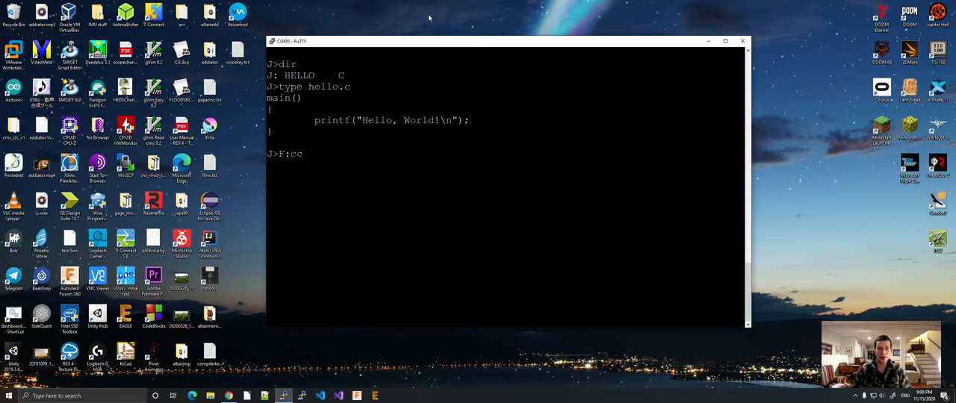
pyautogui.write('hello')
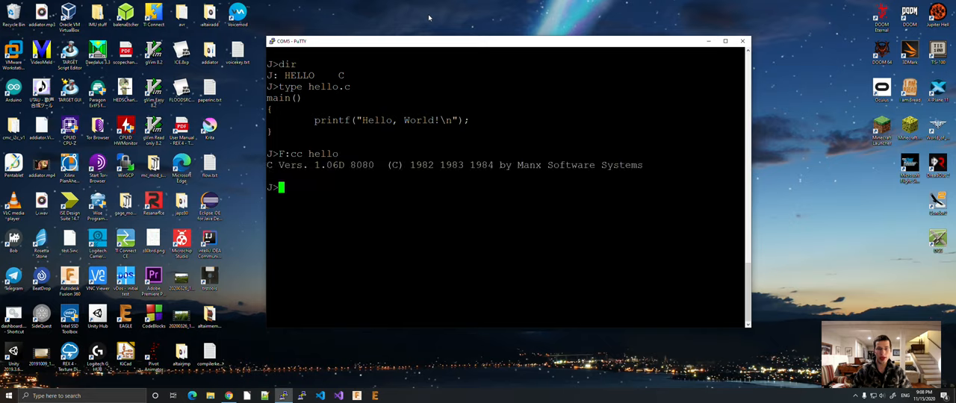
pyautogui.write('dir')
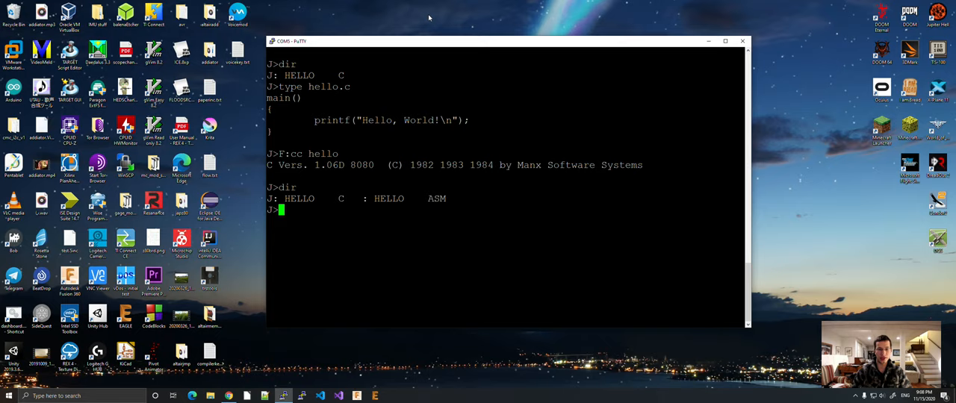
pyautogui.write('type hello.asm')
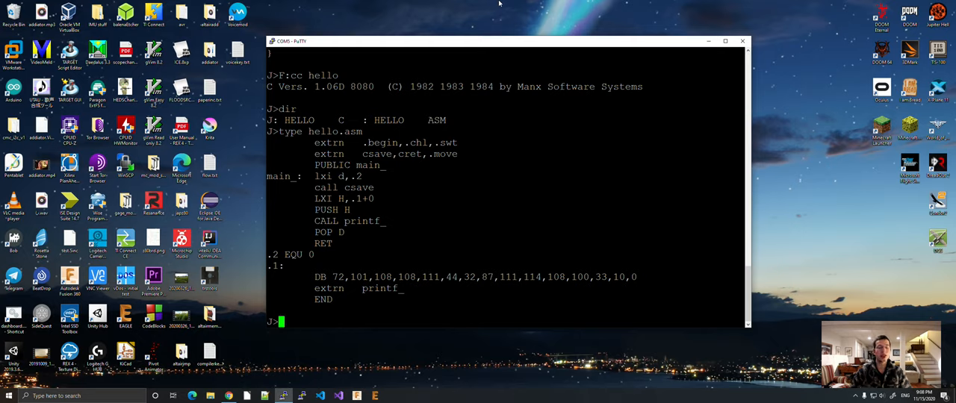
# Step: Assemble with F:as hello to produce the object file HELLO.O
pyautogui.write('F:')
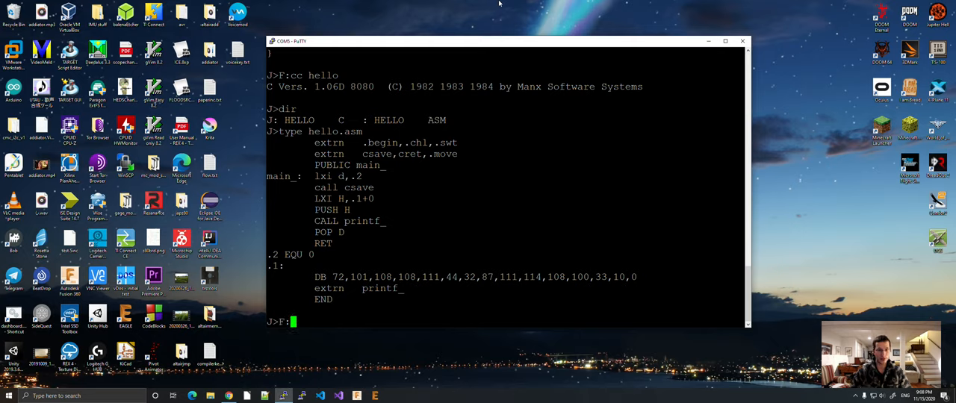
pyautogui.write('as')
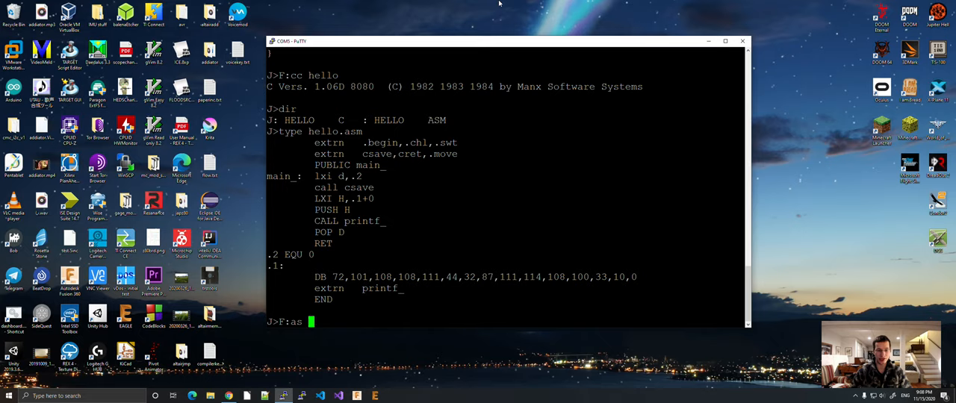
pyautogui.write('hello')
pyautogui.write('F:ln')
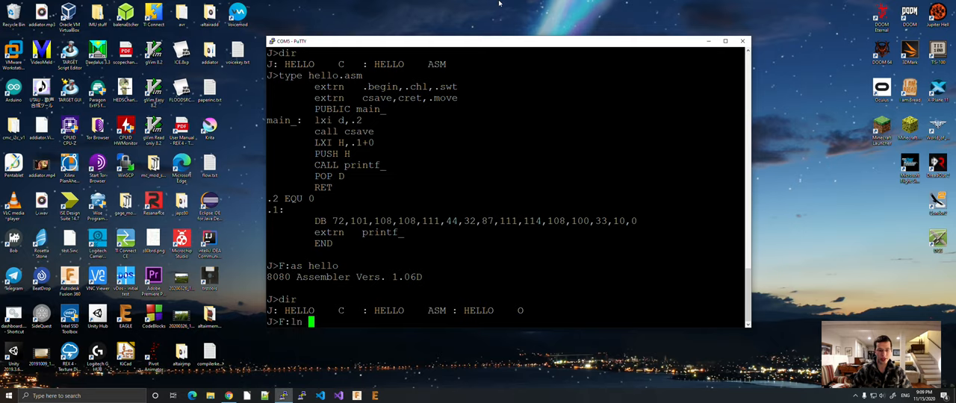
# Step: Link hello.o with F:c.lib into HELLO.COM, list it, and run hello to print Hello, World!
pyautogui.write('hello.')
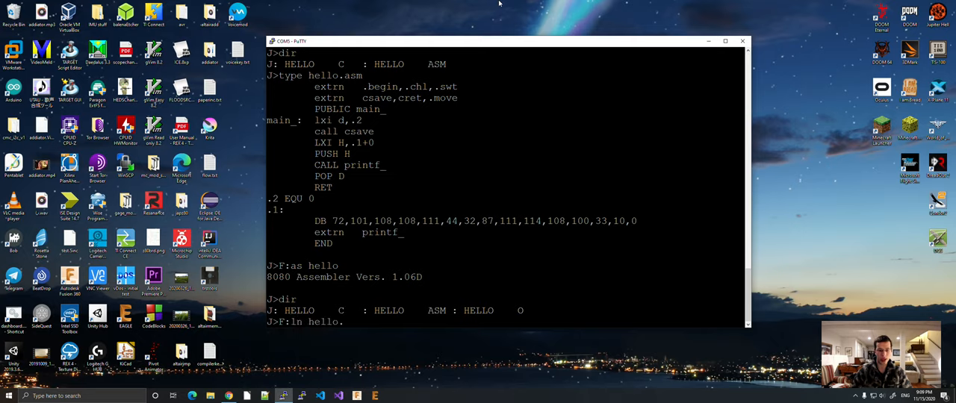
pyautogui.write('.o F:')
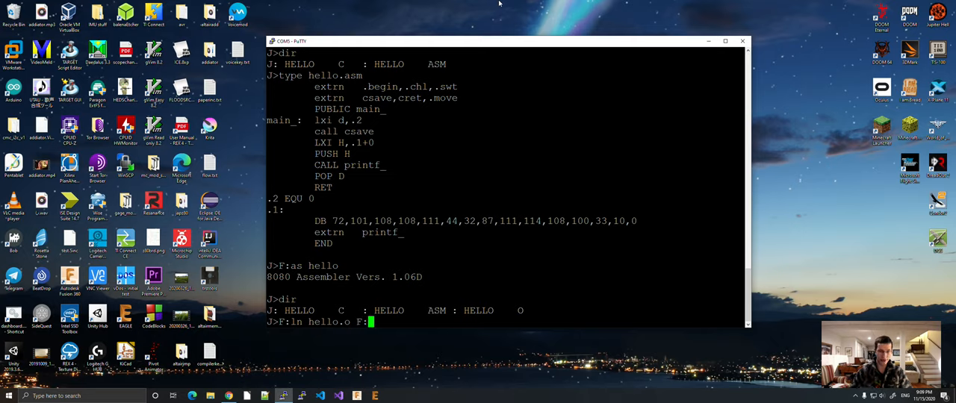
pyautogui.write('c.lib')
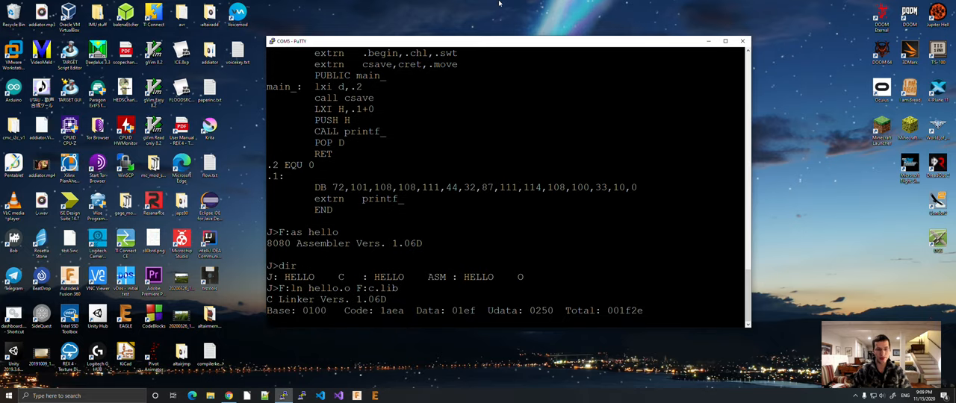
pyautogui.write('dir')
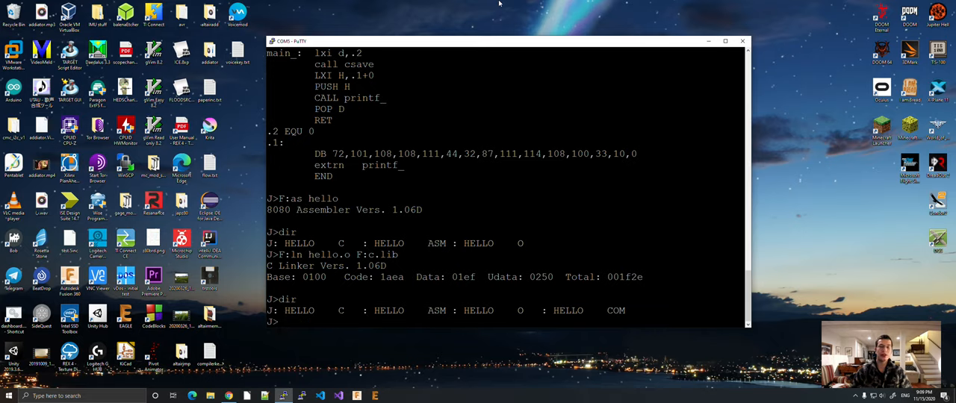
pyautogui.write('hello')
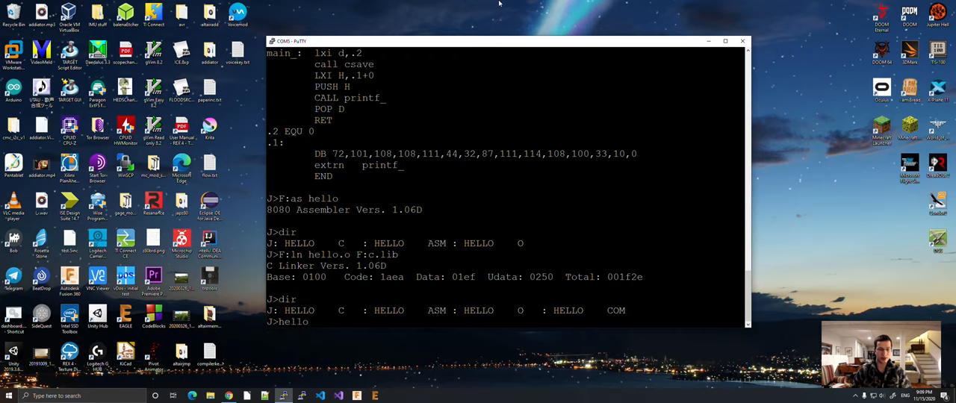
pyautogui.press('Return')
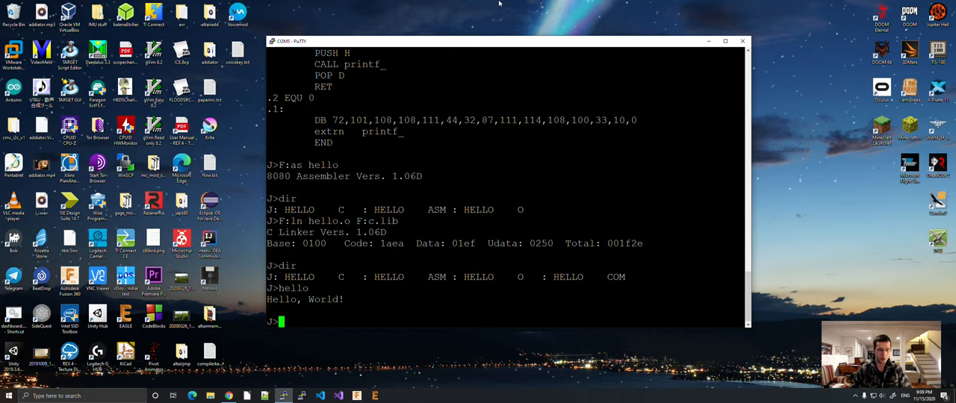